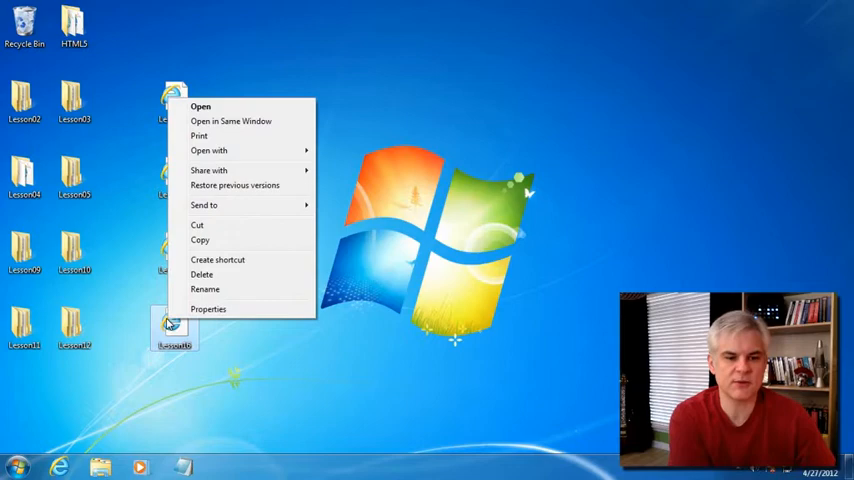
# Load the Lesson16 file in Internet Explorer and scroll through its block-versus-inline display examples
pyautogui.click(200, 106)
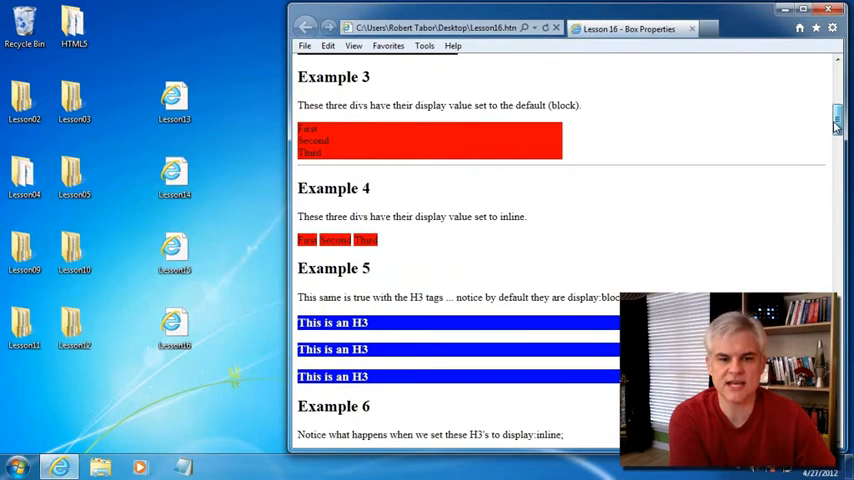
pyautogui.scroll(3)
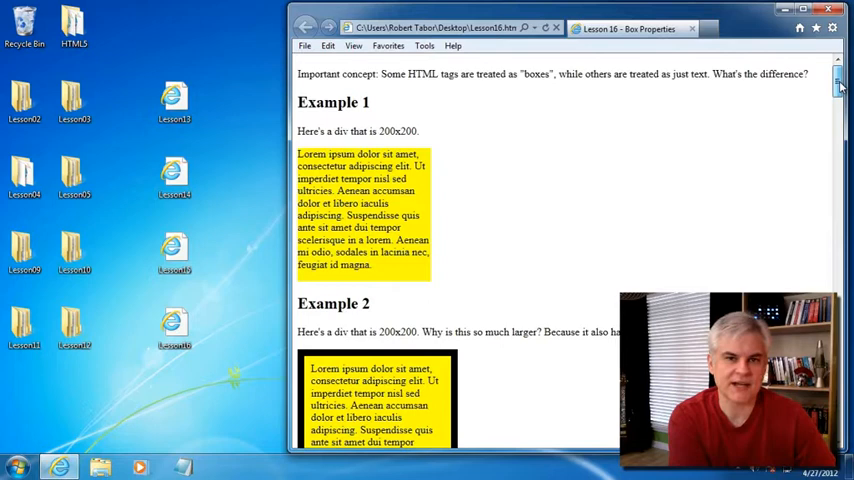
pyautogui.scroll(-3)
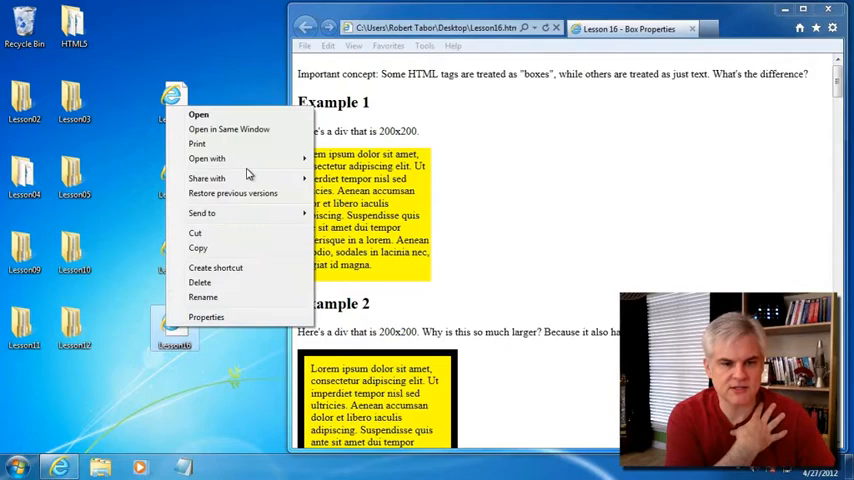
# Open Lesson16's source in Notepad and scroll the browser to Example 2's padded, bordered div
pyautogui.click(199, 114)
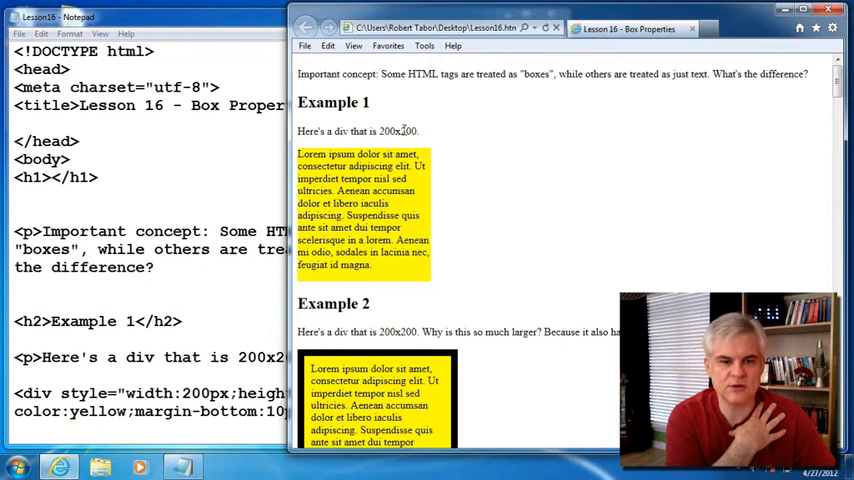
pyautogui.scroll(-3)
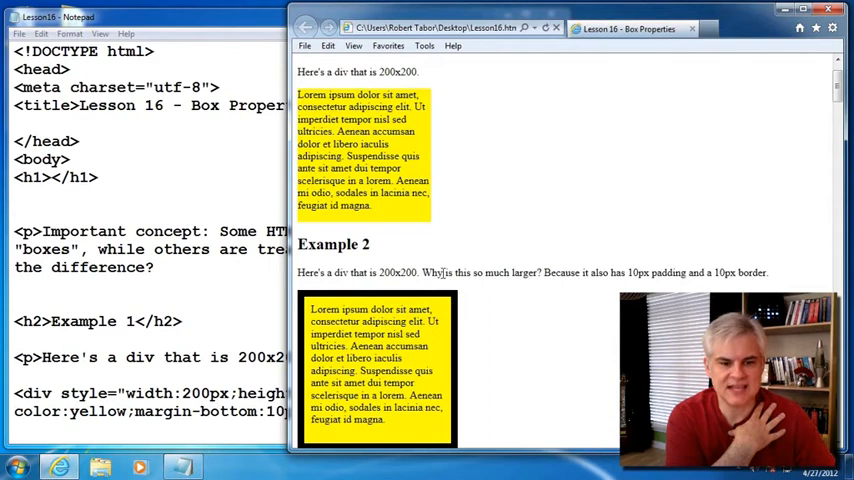
pyautogui.moveTo(478, 287)
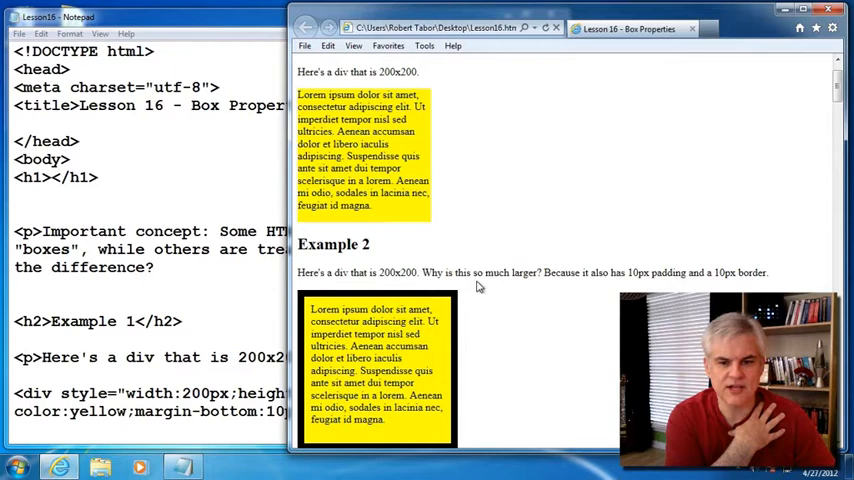
pyautogui.scroll(-3)
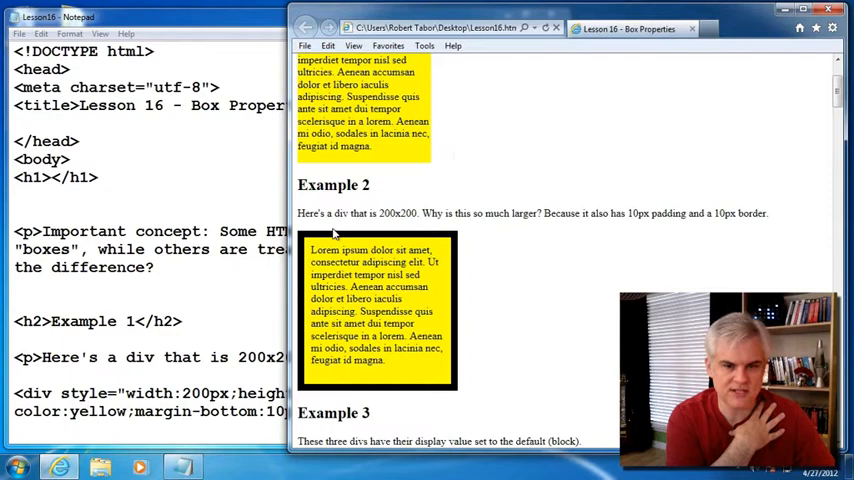
pyautogui.moveTo(565, 305)
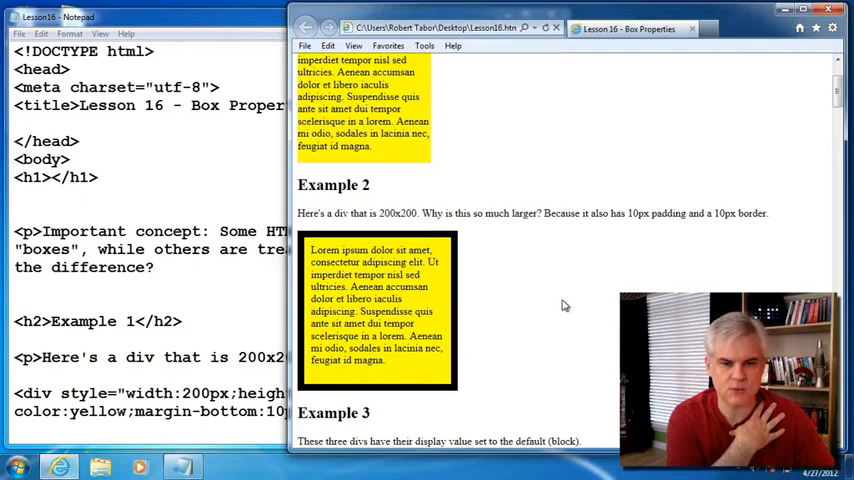
# Scroll past Examples 3–6, selecting 'display' in Example 6's note, down to Example 7
pyautogui.scroll(-3)
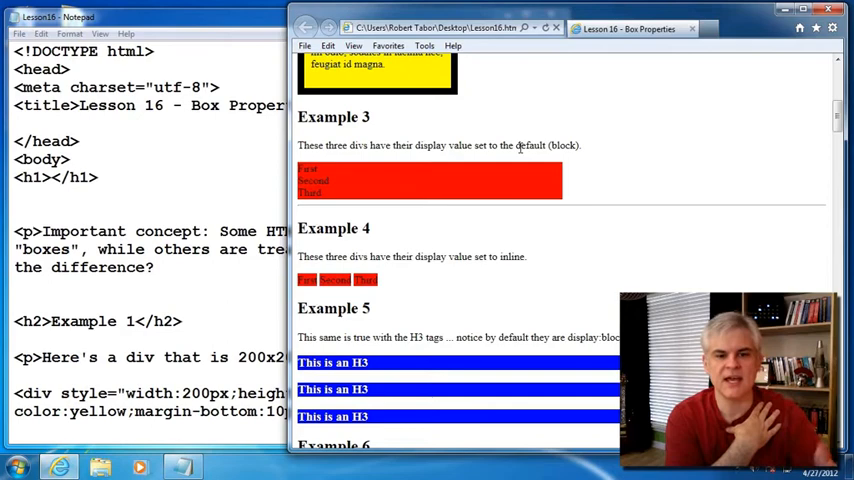
pyautogui.scroll(-3)
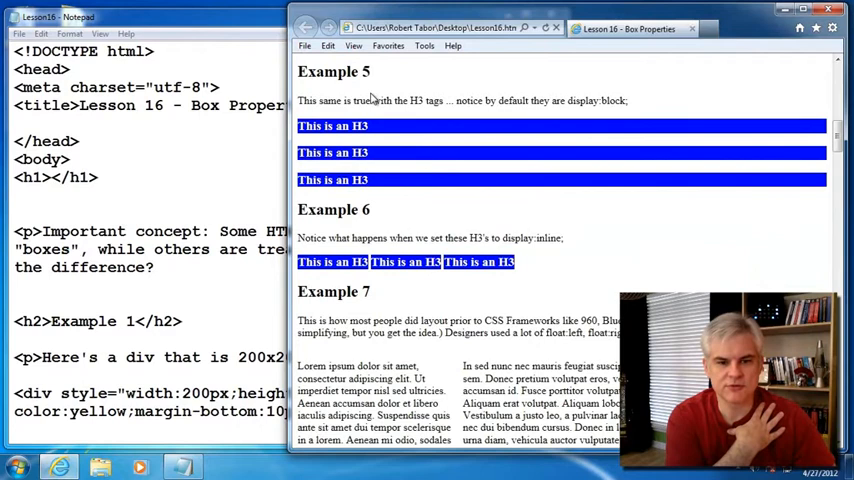
pyautogui.moveTo(340, 195)
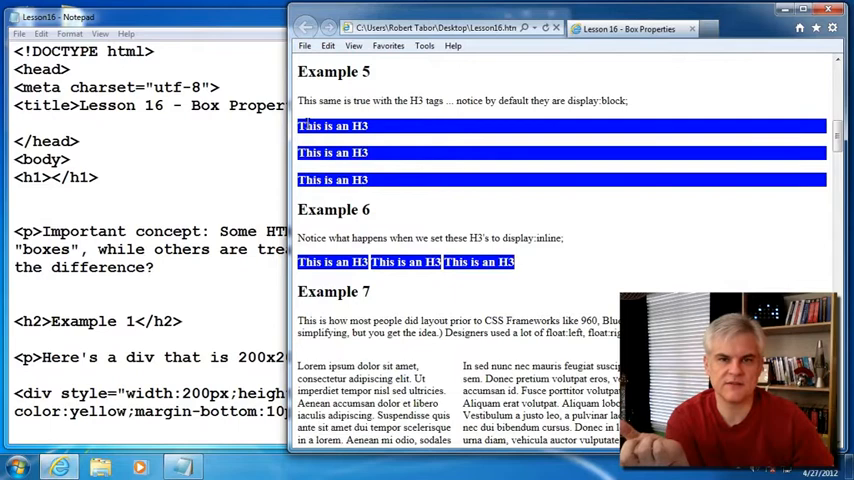
pyautogui.doubleClick(514, 238)
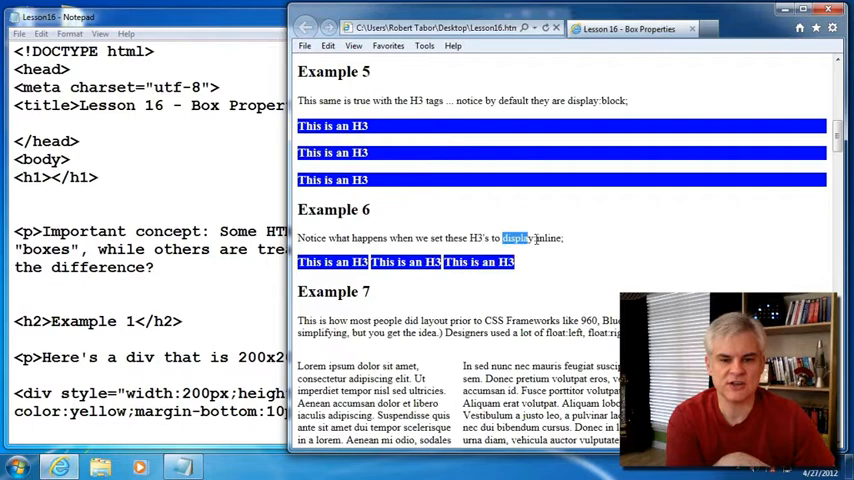
pyautogui.scroll(-3)
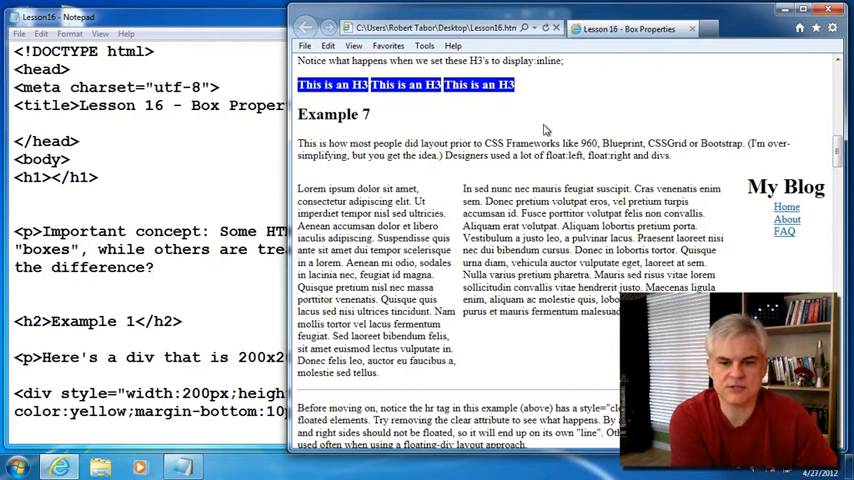
pyautogui.moveTo(468, 368)
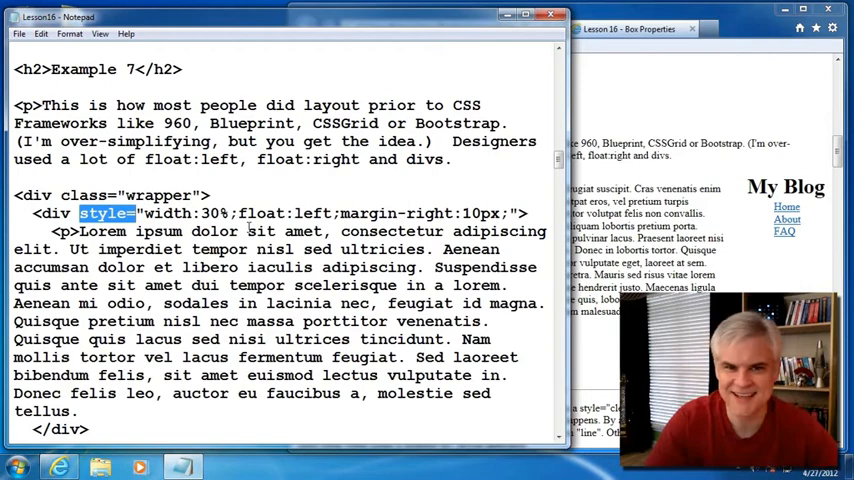
# Scroll Notepad through Example 7's wrapper code with its 30% and 50% floated divs
pyautogui.scroll(-3)
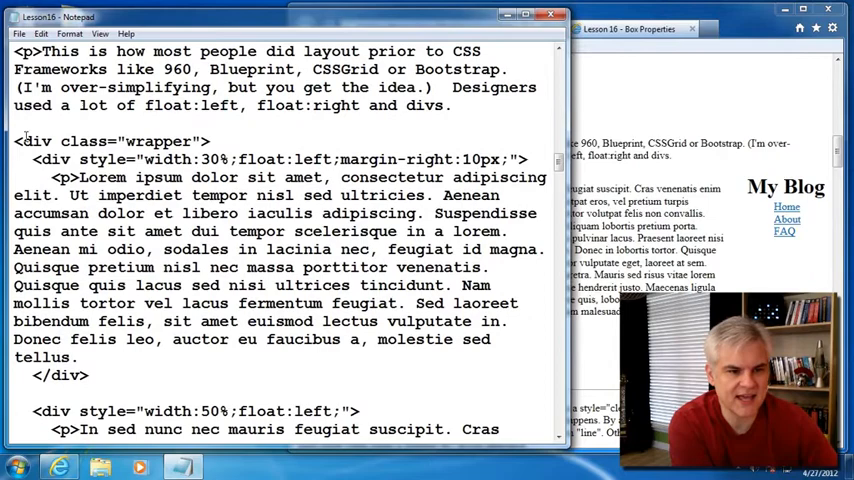
pyautogui.scroll(-3)
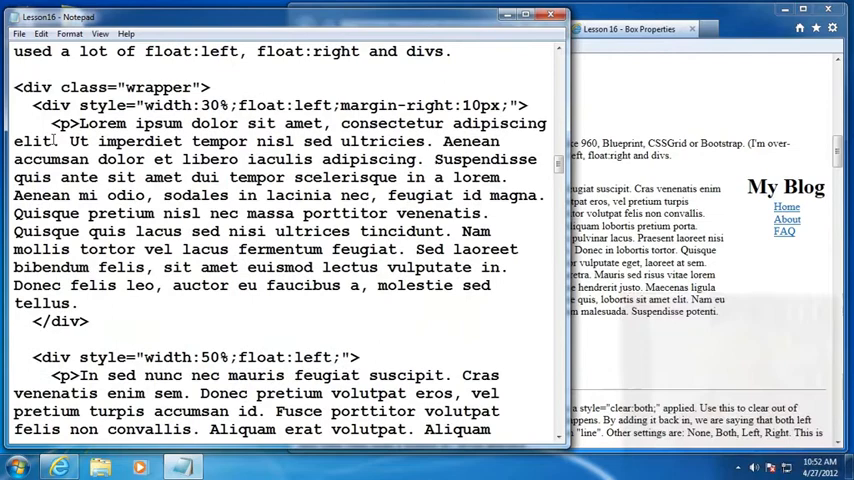
pyautogui.moveTo(60, 122); pyautogui.dragTo(78, 303)
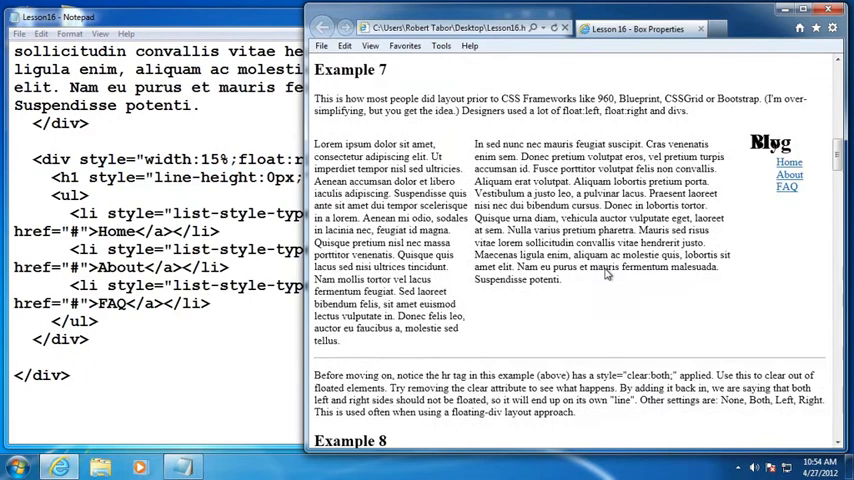
# Scroll Notepad to the <hr style="clear:both;"> line after Example 7
pyautogui.scroll(3)
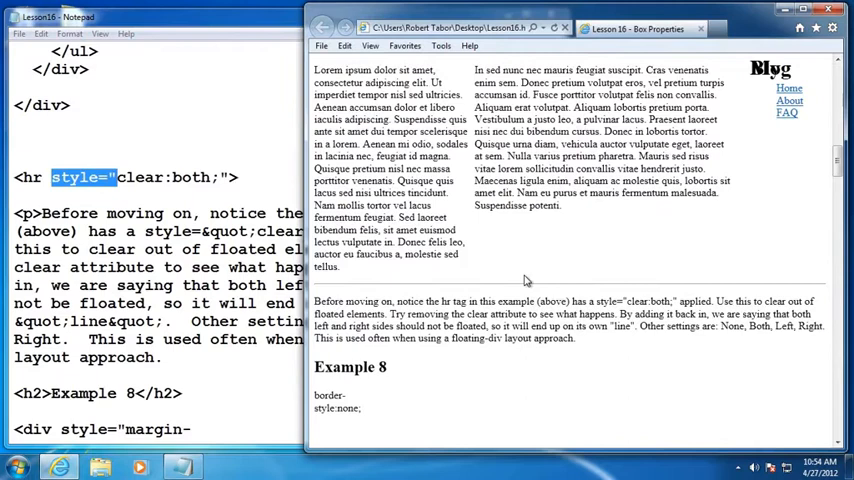
pyautogui.scroll(-3)
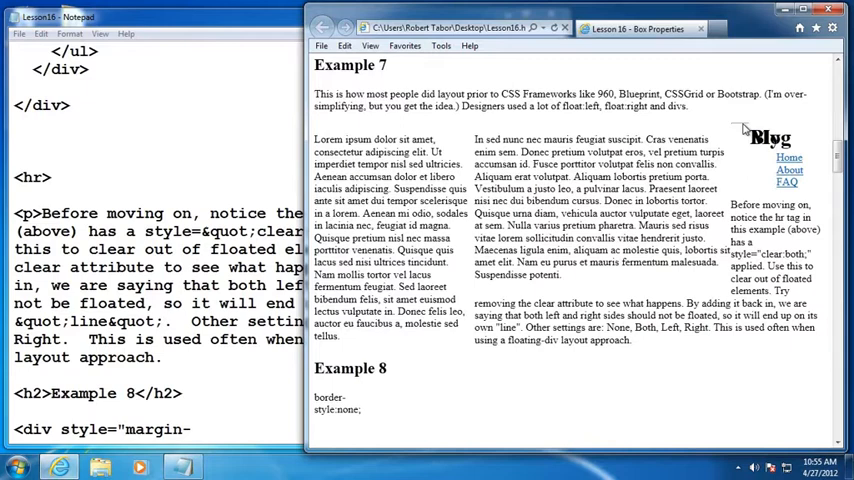
pyautogui.moveTo(473, 161)
pyautogui.write(' style="clear:both;"')
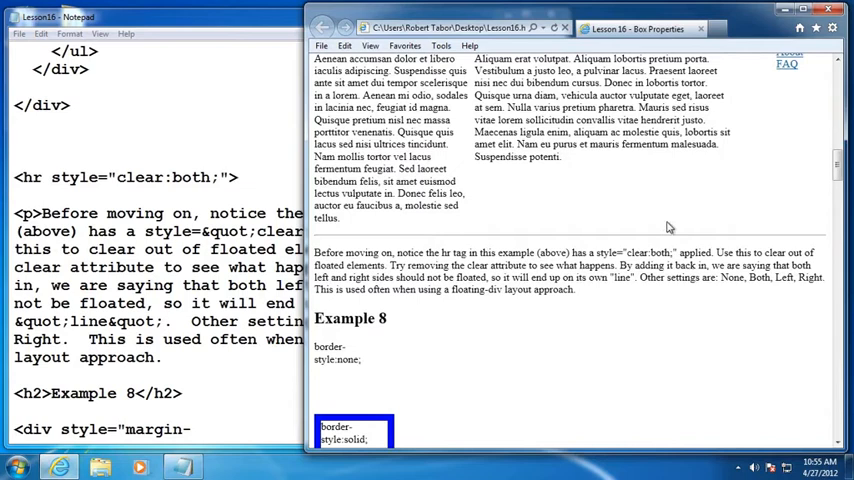
pyautogui.moveTo(377, 217)
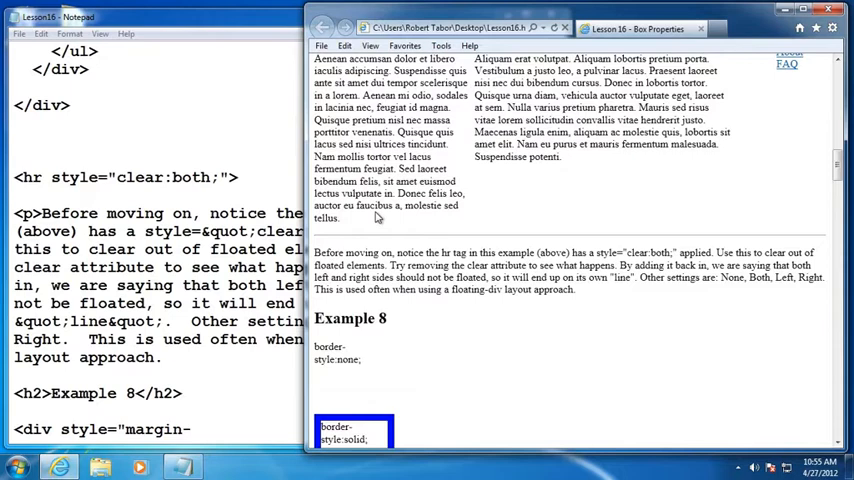
pyautogui.moveTo(435, 223)
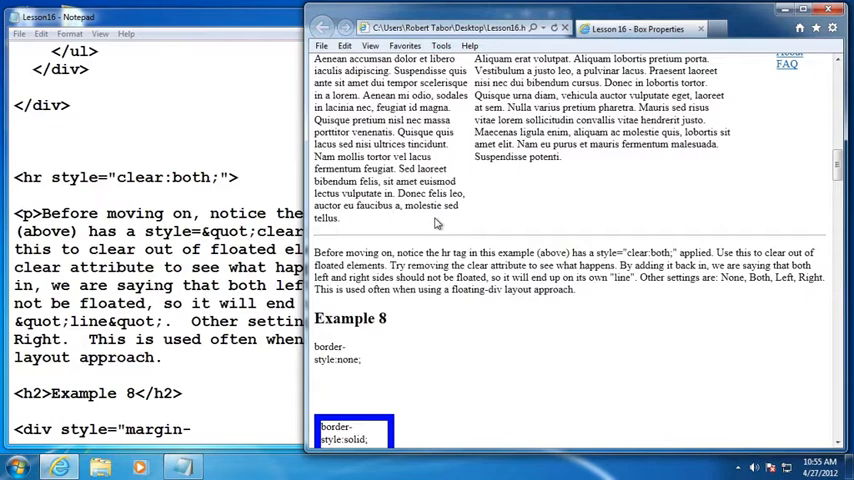
# Scroll through Example 8's solid, dotted, groove, ridge, inset and outset border boxes
pyautogui.scroll(-3)
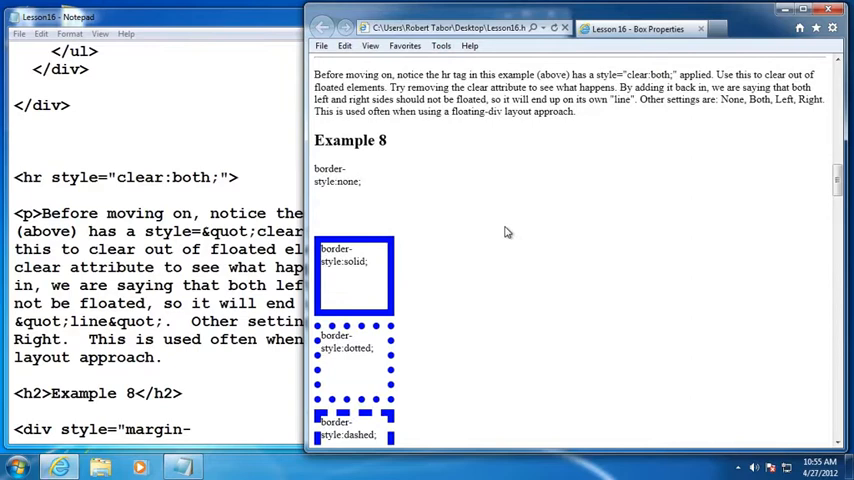
pyautogui.moveTo(534, 232)
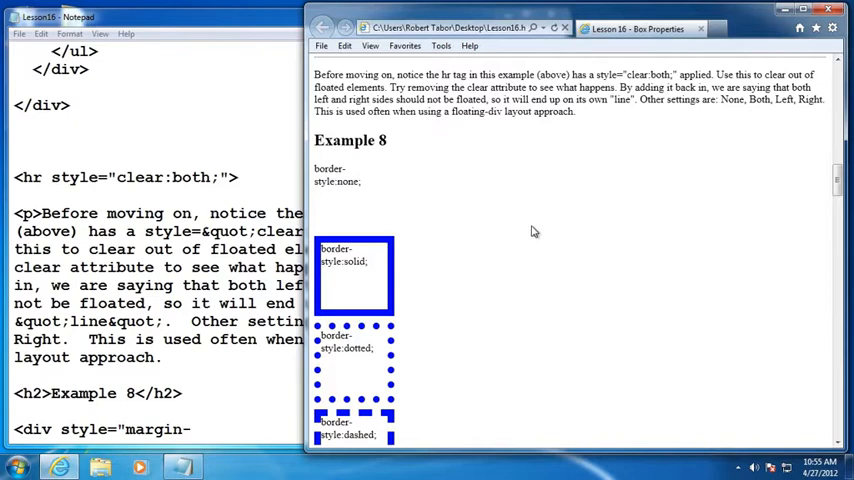
pyautogui.scroll(-3)
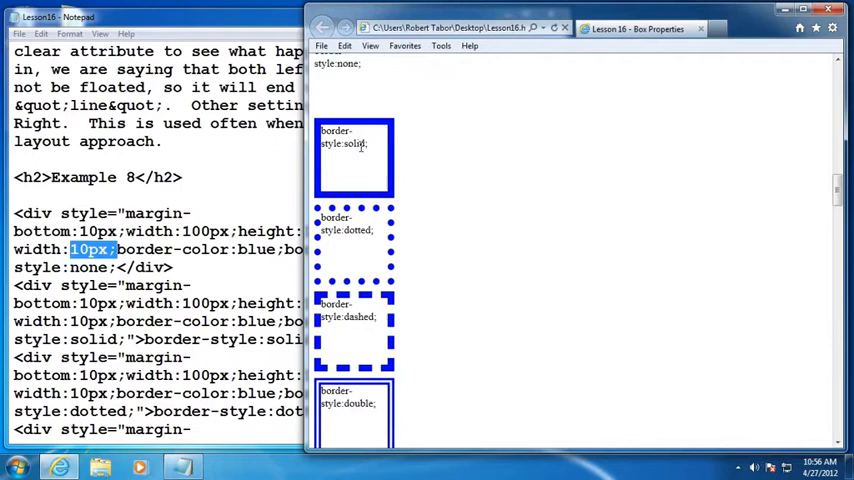
pyautogui.scroll(-3)
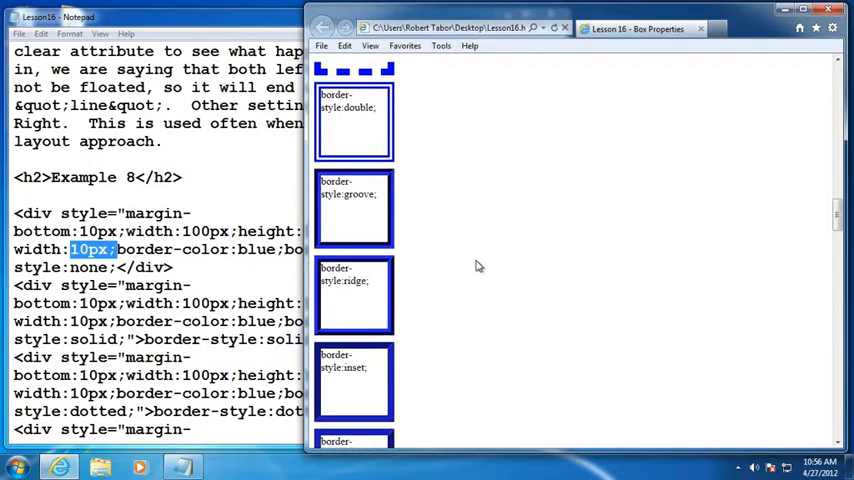
pyautogui.scroll(-3)
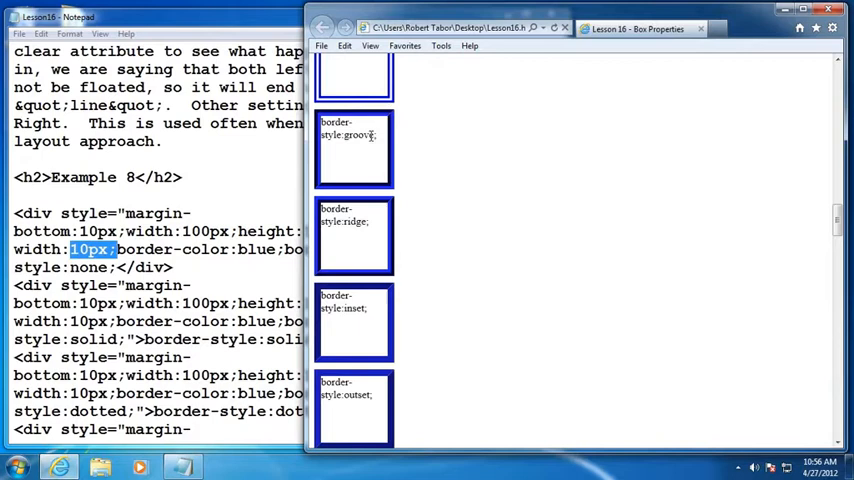
pyautogui.scroll(-3)
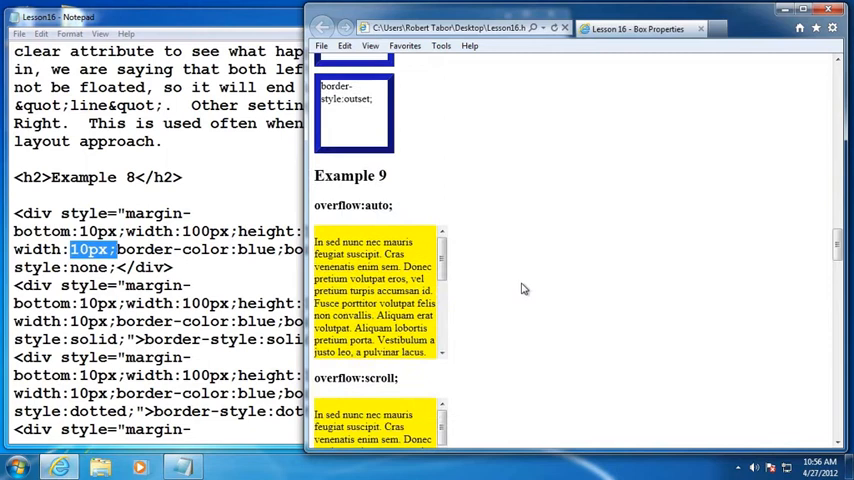
# Scroll through Example 9's overflow:auto, scroll, hidden and visible yellow boxes
pyautogui.scroll(-3)
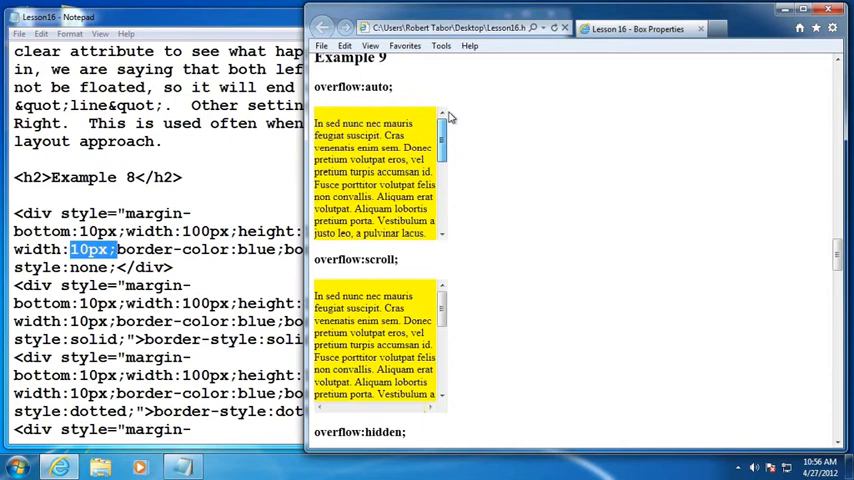
pyautogui.scroll(-3)
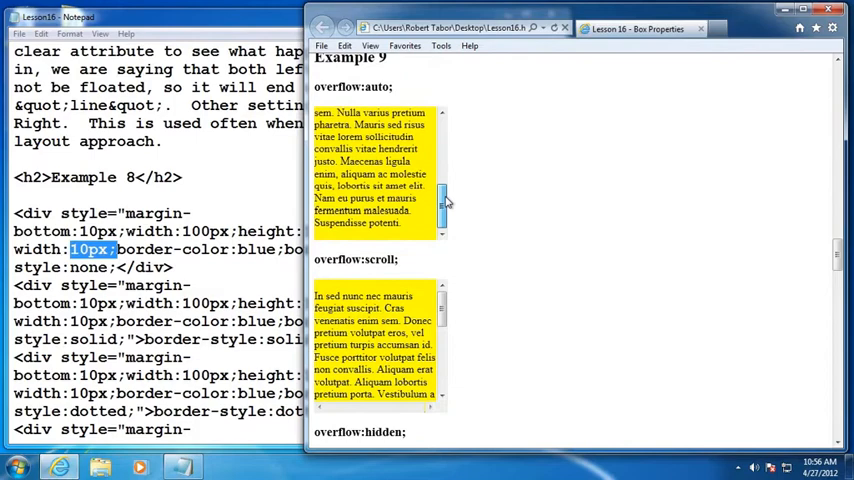
pyautogui.moveTo(545, 193)
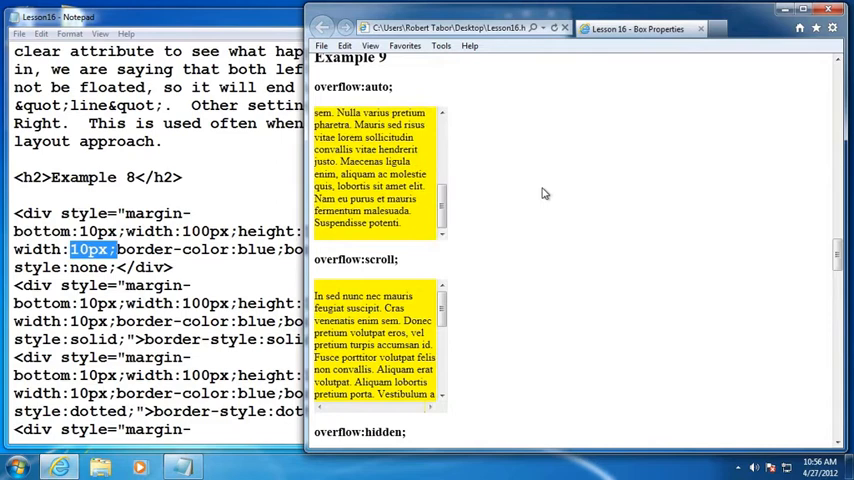
pyautogui.scroll(-3)
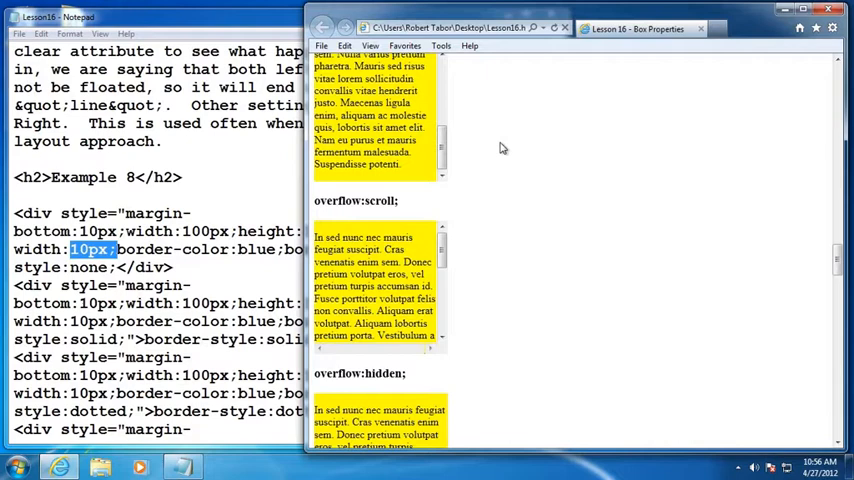
pyautogui.scroll(-3)
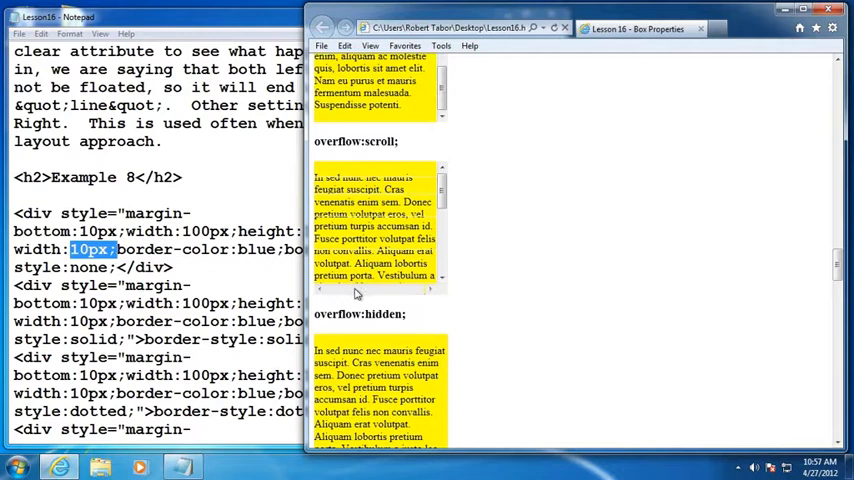
pyautogui.scroll(-3)
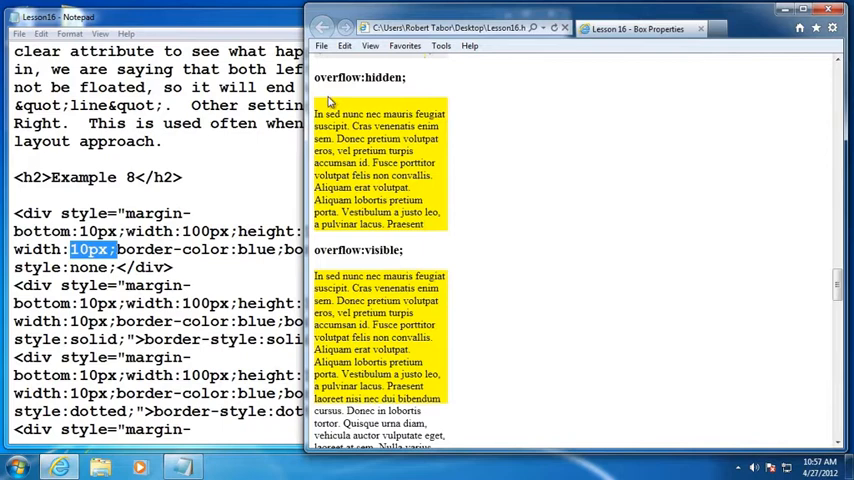
pyautogui.scroll(-3)
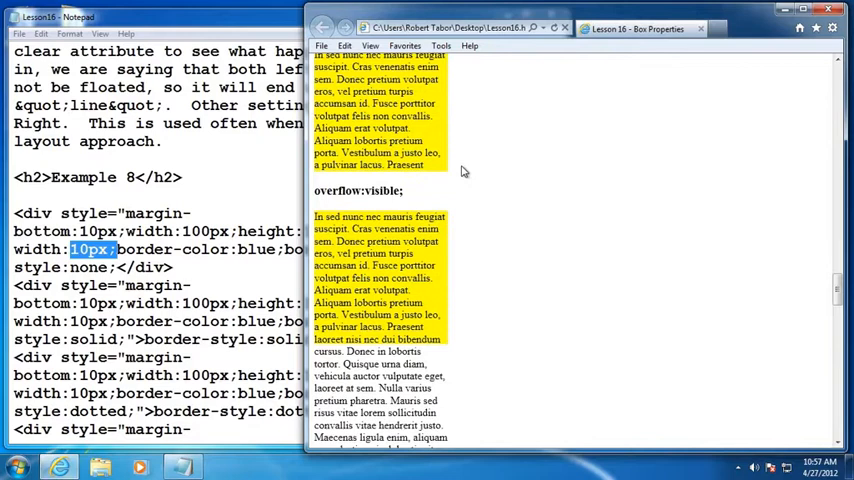
pyautogui.scroll(-3)
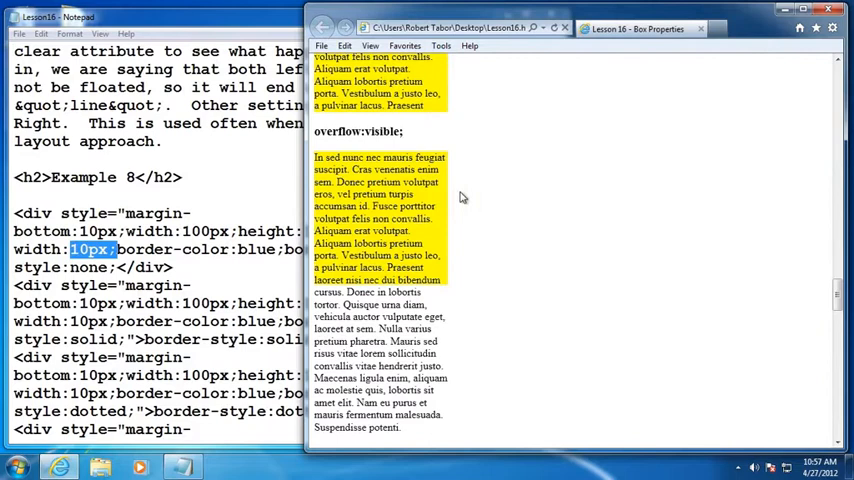
pyautogui.scroll(-3)
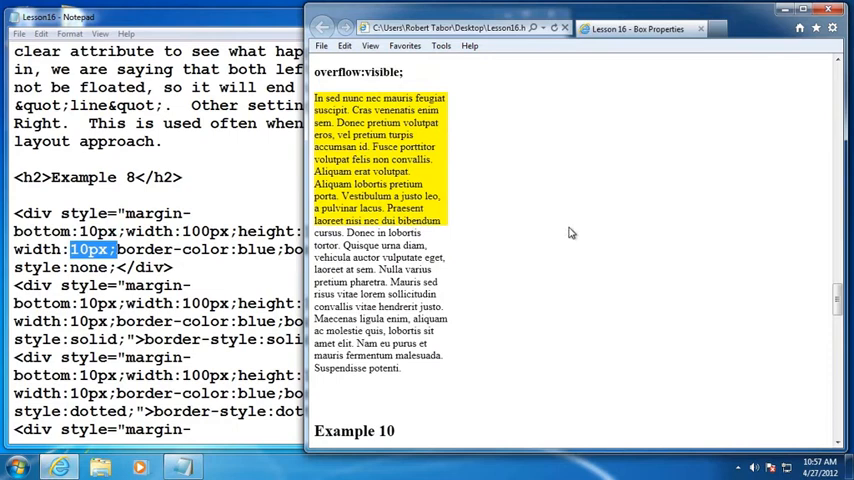
pyautogui.moveTo(593, 210)
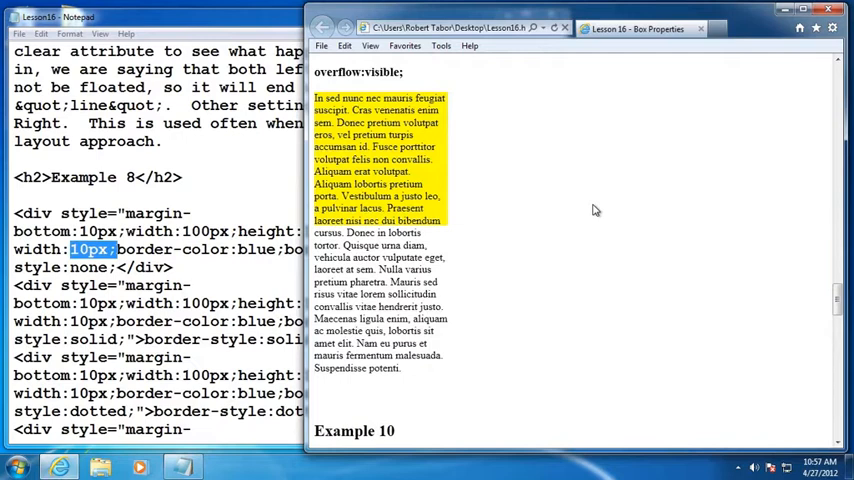
pyautogui.scroll(-3)
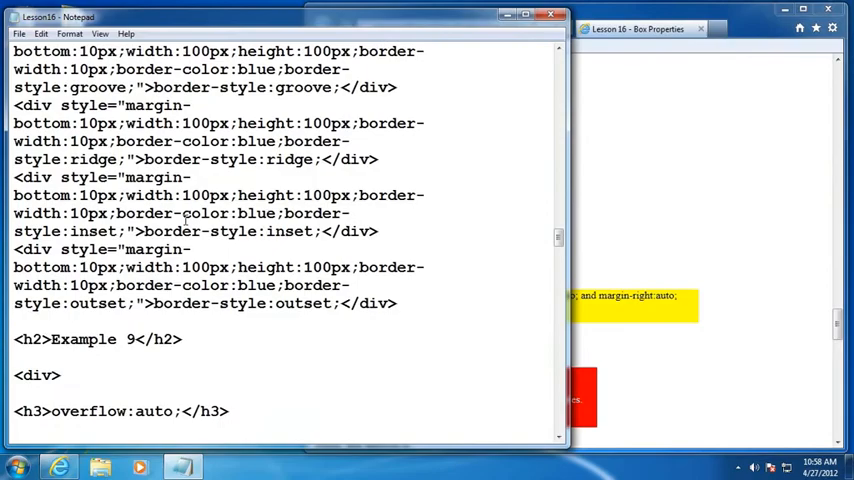
# Scroll Notepad to the Example 10 margin and Example 11 centred-div markup
pyautogui.scroll(-3)
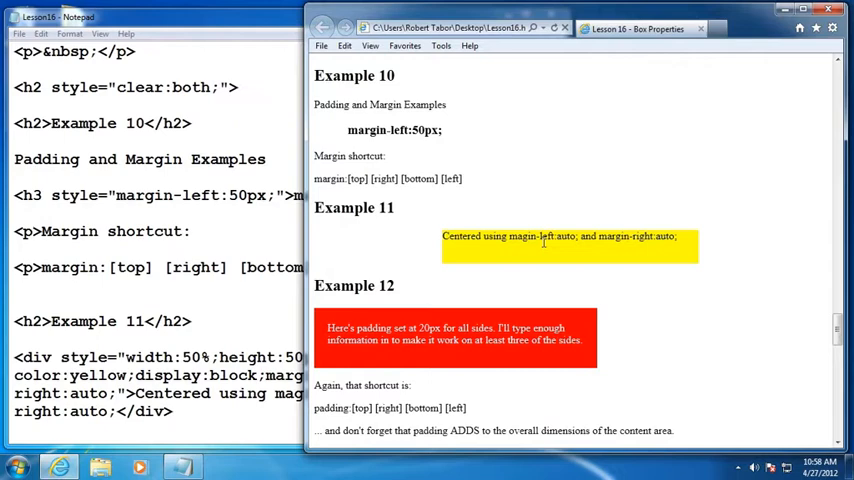
# Scroll the browser from Example 11's centred box to Example 13's rounded corners
pyautogui.scroll(-3)
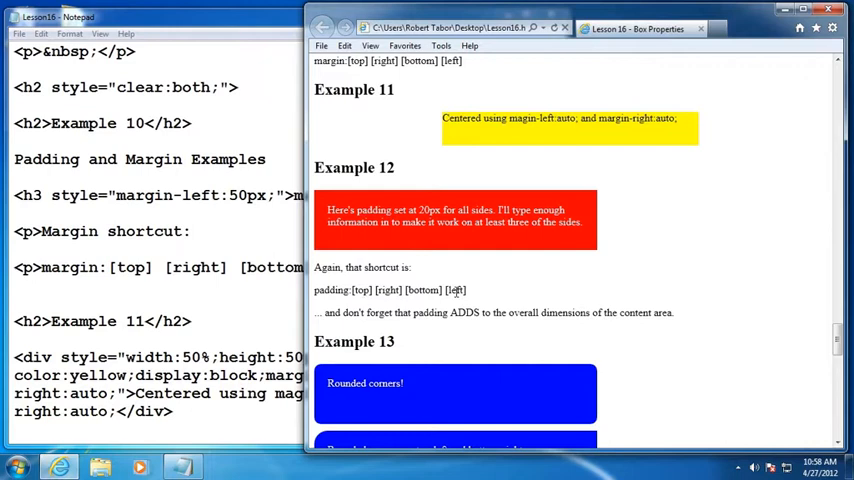
pyautogui.scroll(-3)
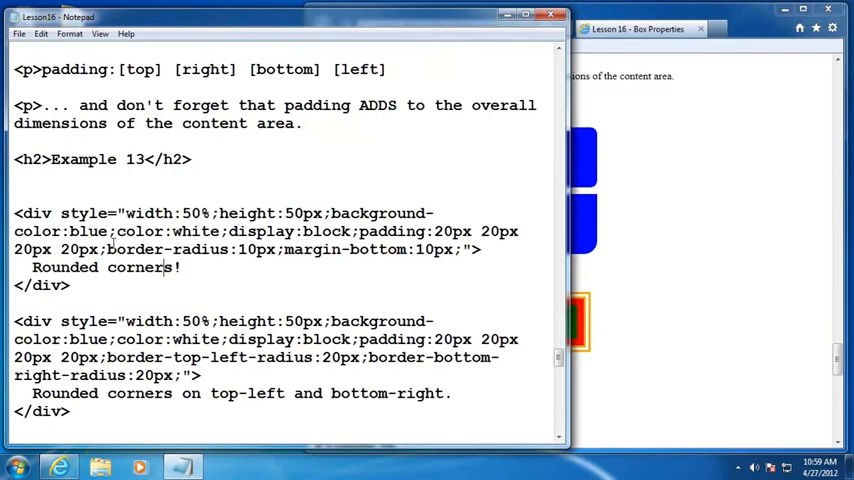
# Scroll Notepad to Example 14's div with its double outline-style markup
pyautogui.scroll(-3)
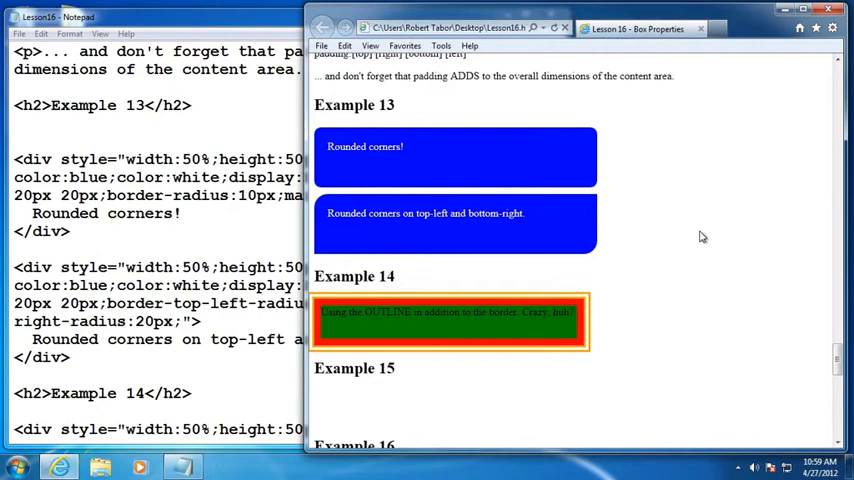
pyautogui.moveTo(714, 213)
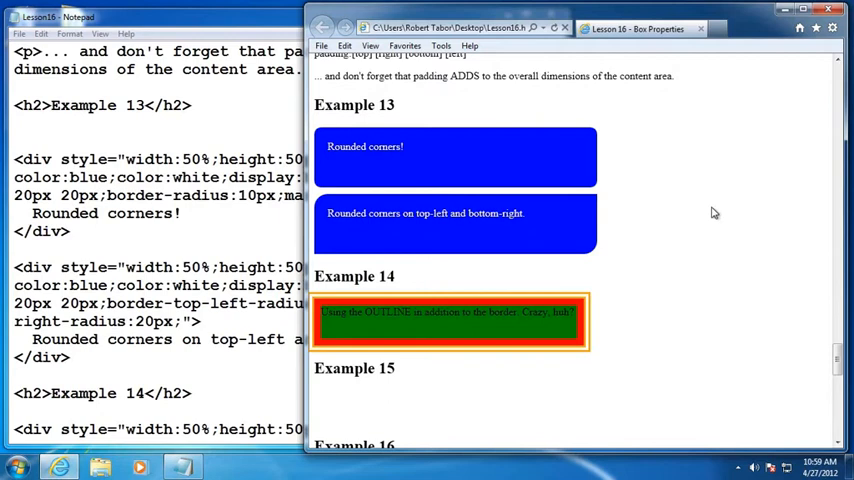
pyautogui.scroll(-3)
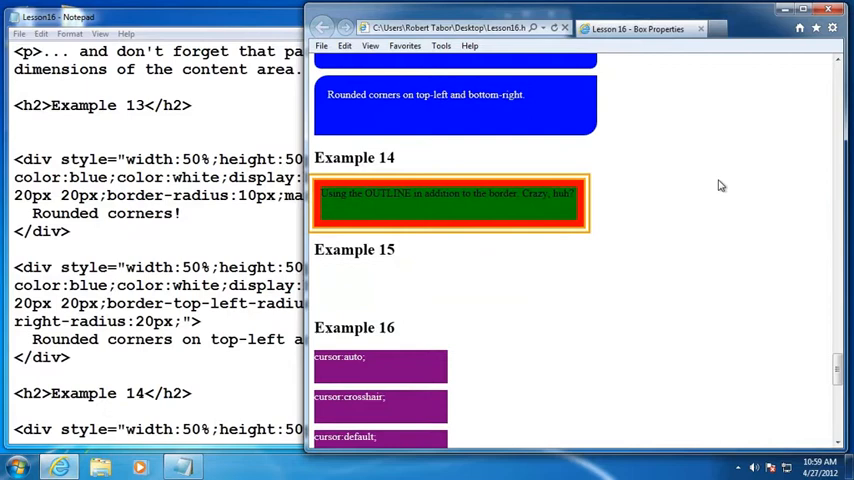
pyautogui.moveTo(738, 188)
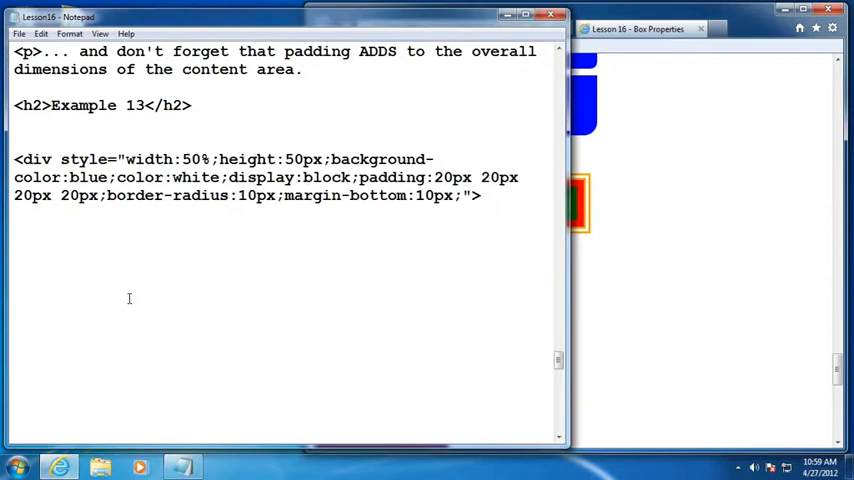
pyautogui.scroll(-3)
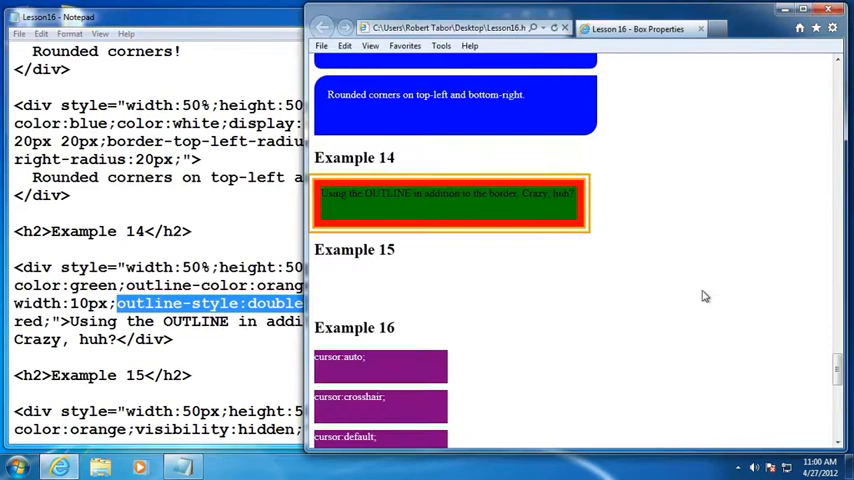
pyautogui.moveTo(580, 222)
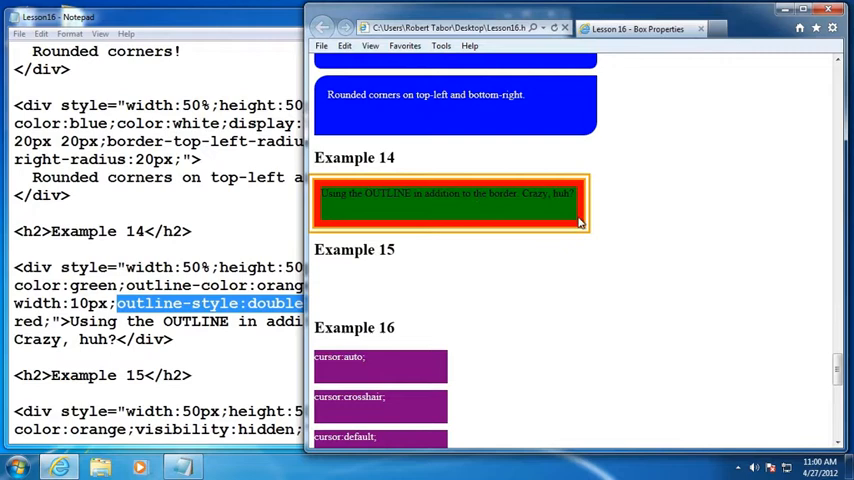
pyautogui.moveTo(590, 198)
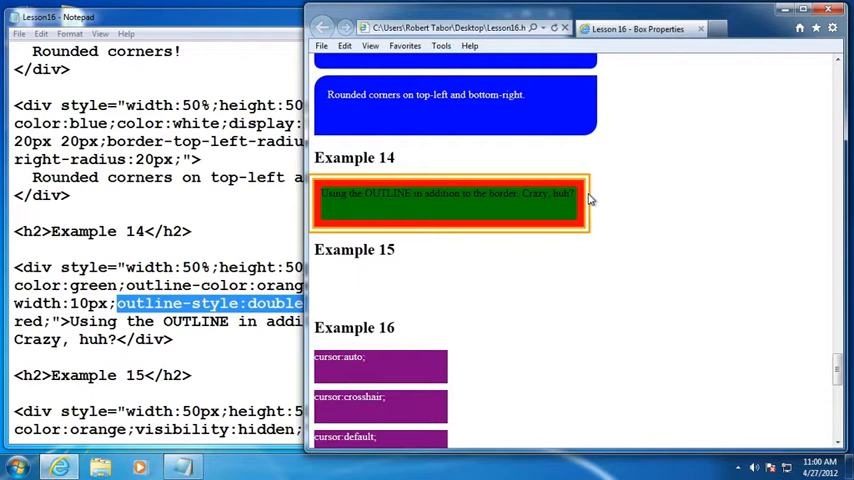
pyautogui.moveTo(607, 233)
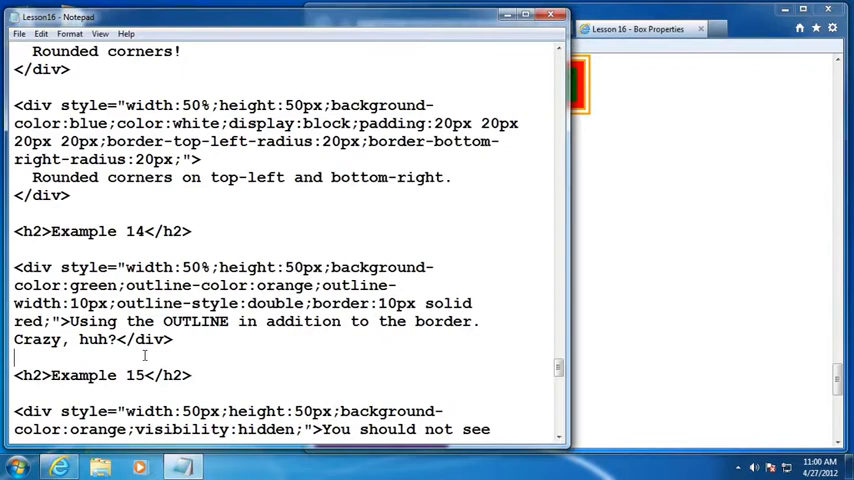
# Scroll down to Example 15, where the hidden orange box leaves empty space
pyautogui.scroll(-3)
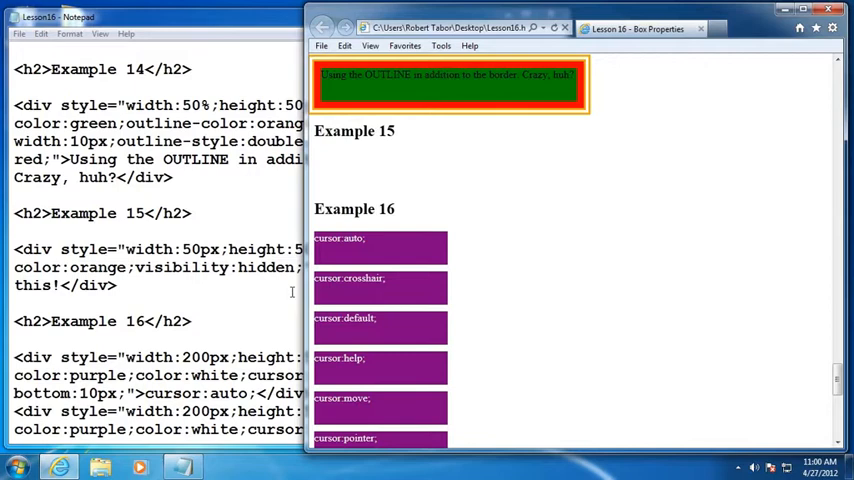
pyautogui.moveTo(436, 163)
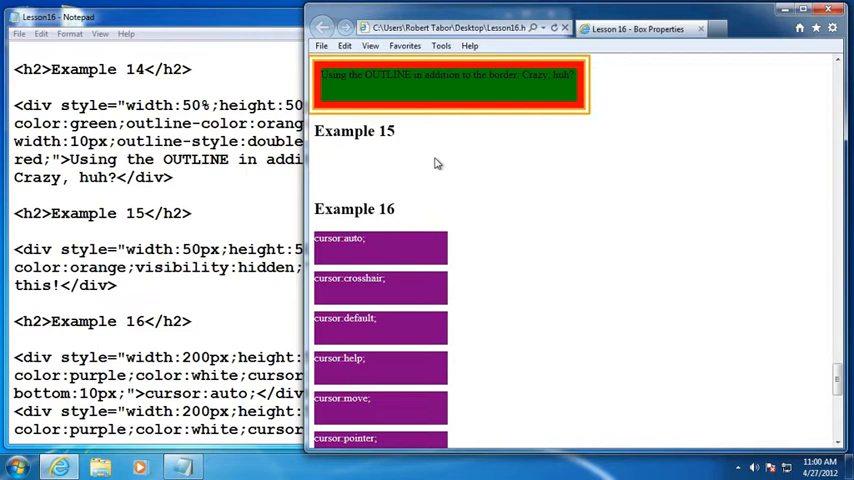
pyautogui.moveTo(572, 278)
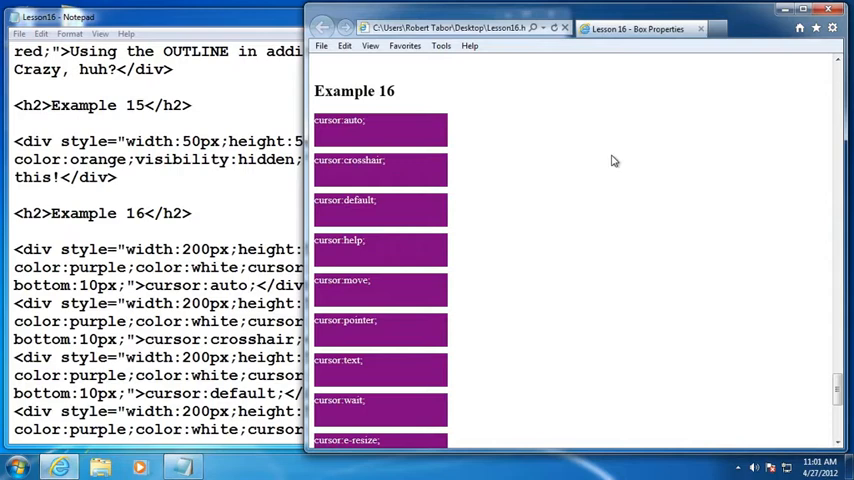
pyautogui.moveTo(398, 127)
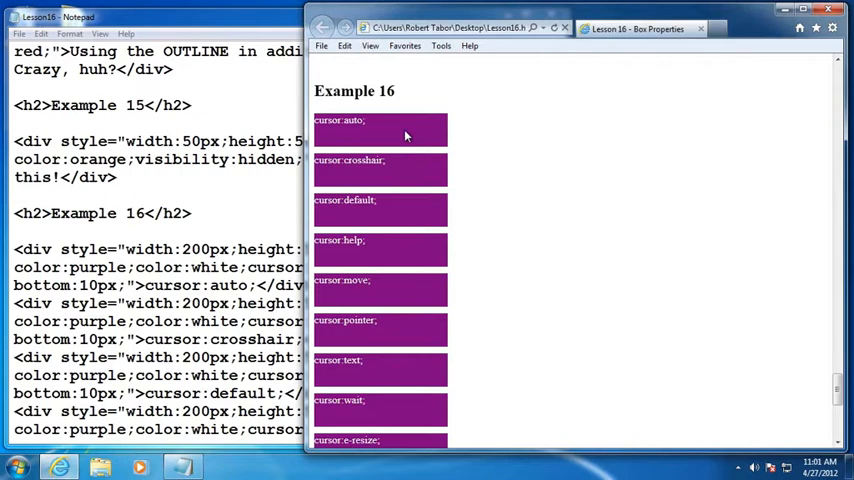
pyautogui.moveTo(411, 167)
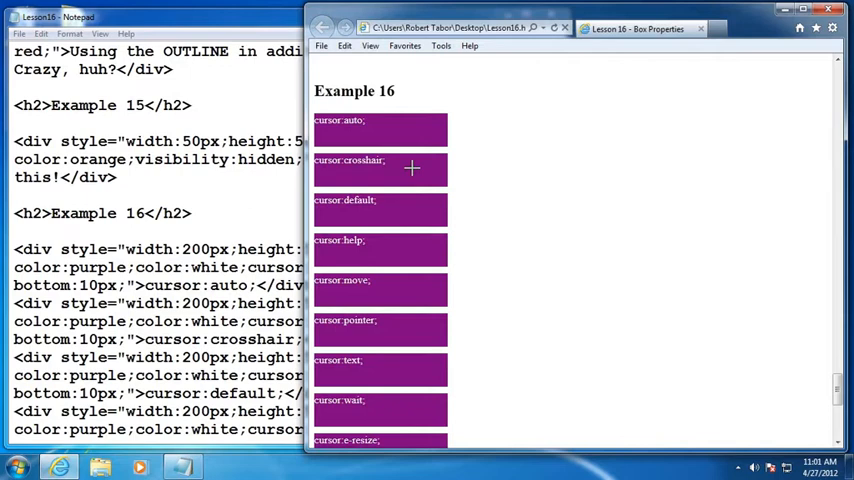
pyautogui.moveTo(398, 250)
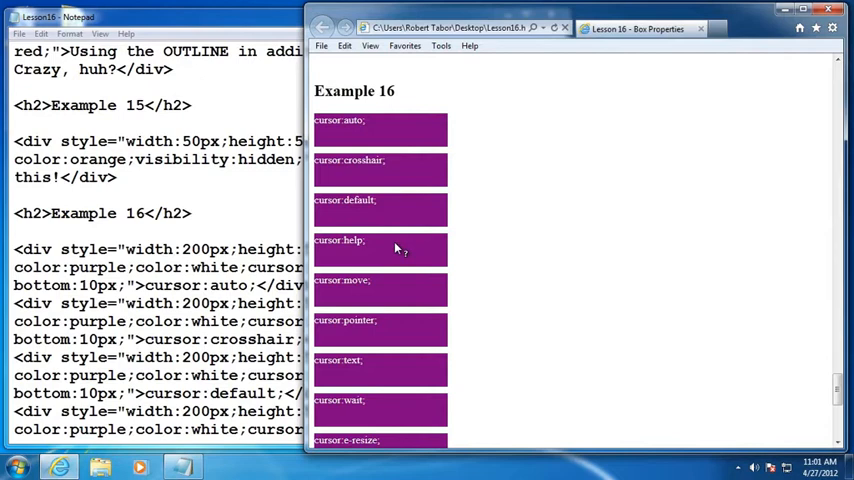
pyautogui.moveTo(398, 338)
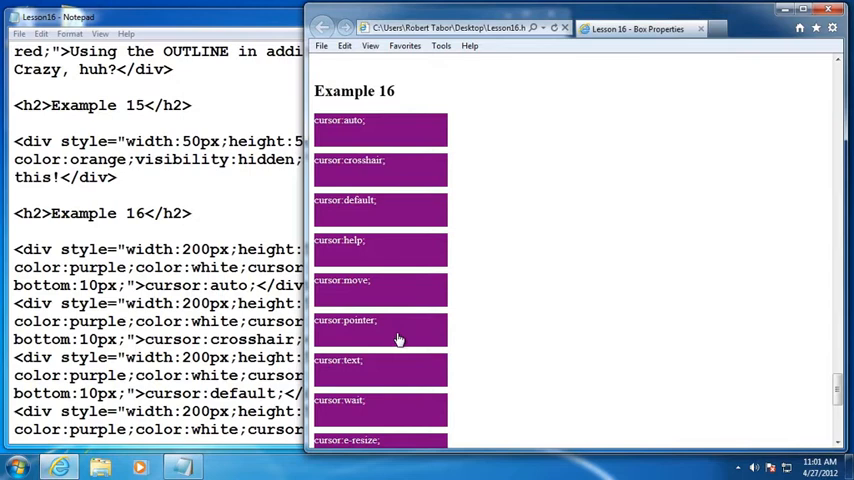
# Scroll through Example 16's purple cursor boxes, from auto down to w-resize
pyautogui.scroll(-3)
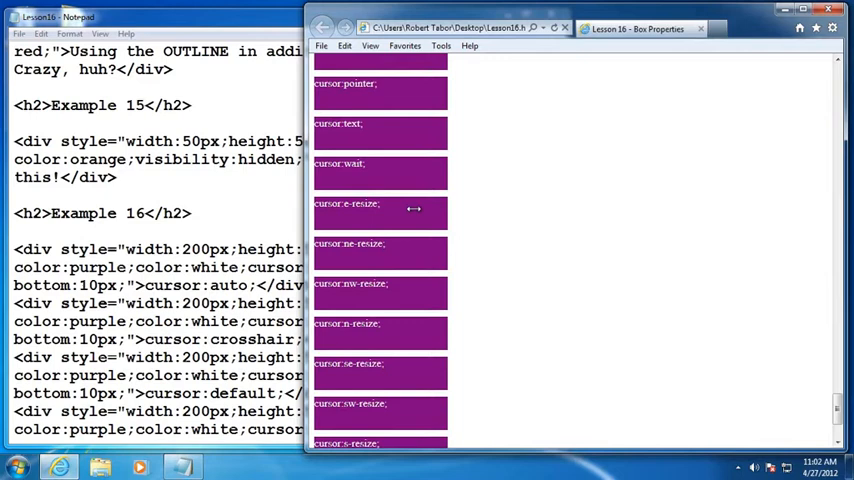
pyautogui.moveTo(400, 408)
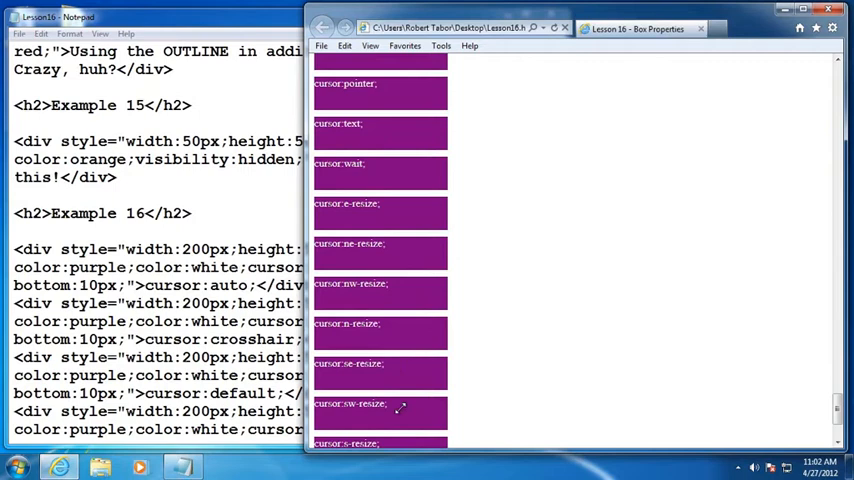
pyautogui.scroll(-3)
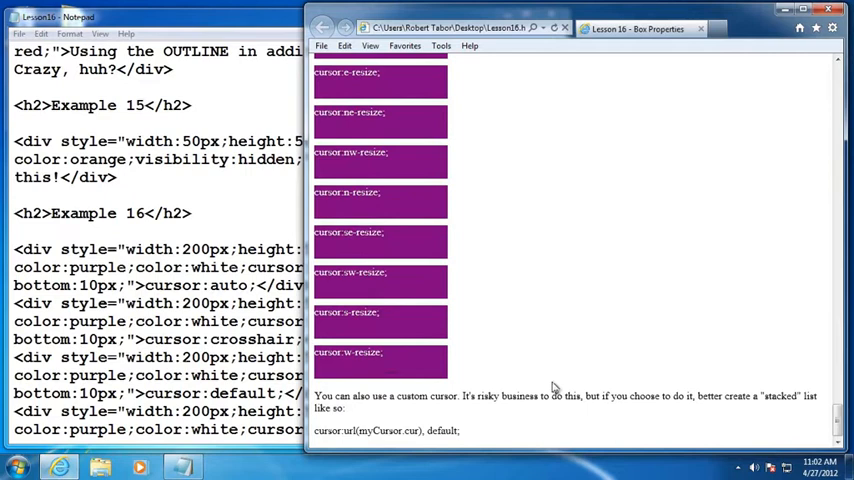
pyautogui.moveTo(612, 289)
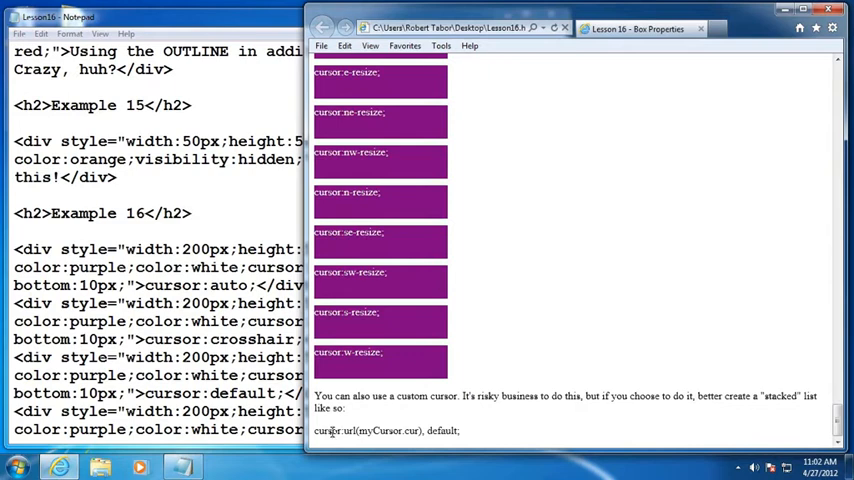
# Select the words 'url' and 'default' in the url(myCursor.cur), default example
pyautogui.doubleClick(345, 430)
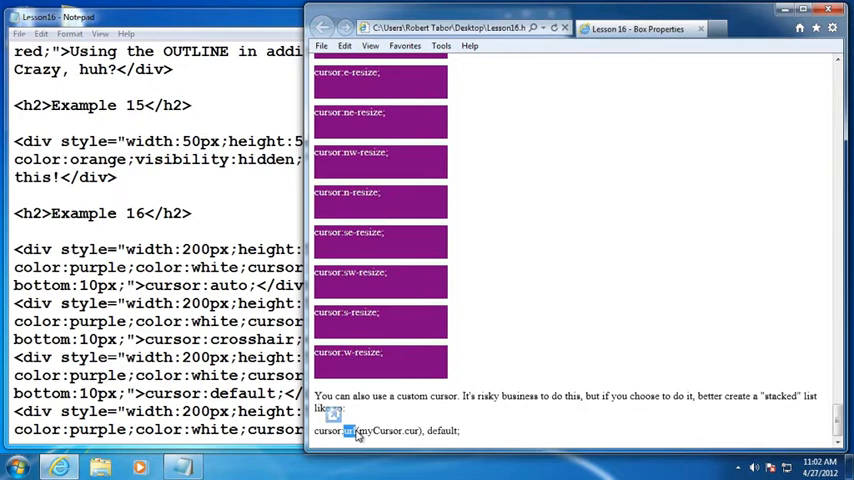
pyautogui.doubleClick(443, 430)
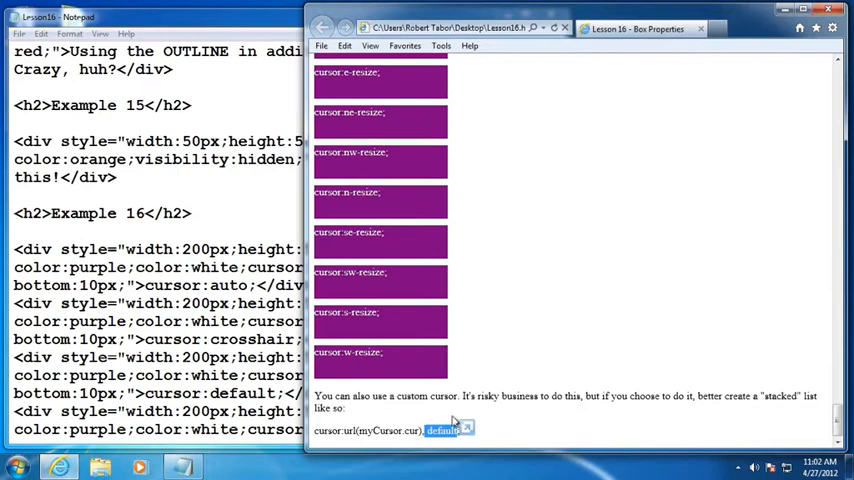